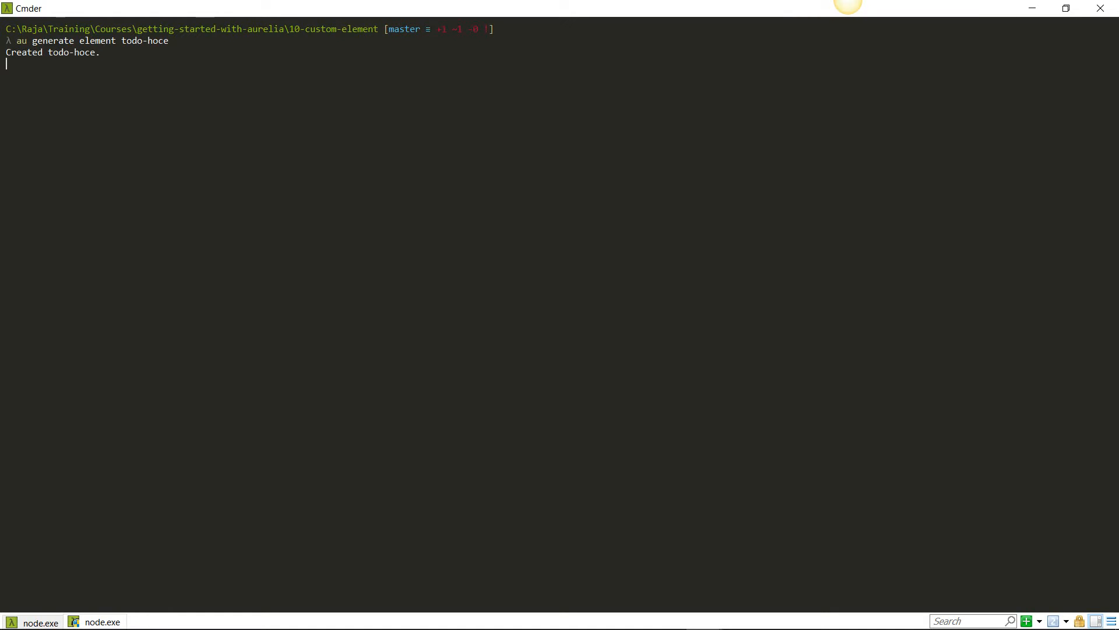
Run 'au generate element todo-hoce' so the element's files are created
key(enter)
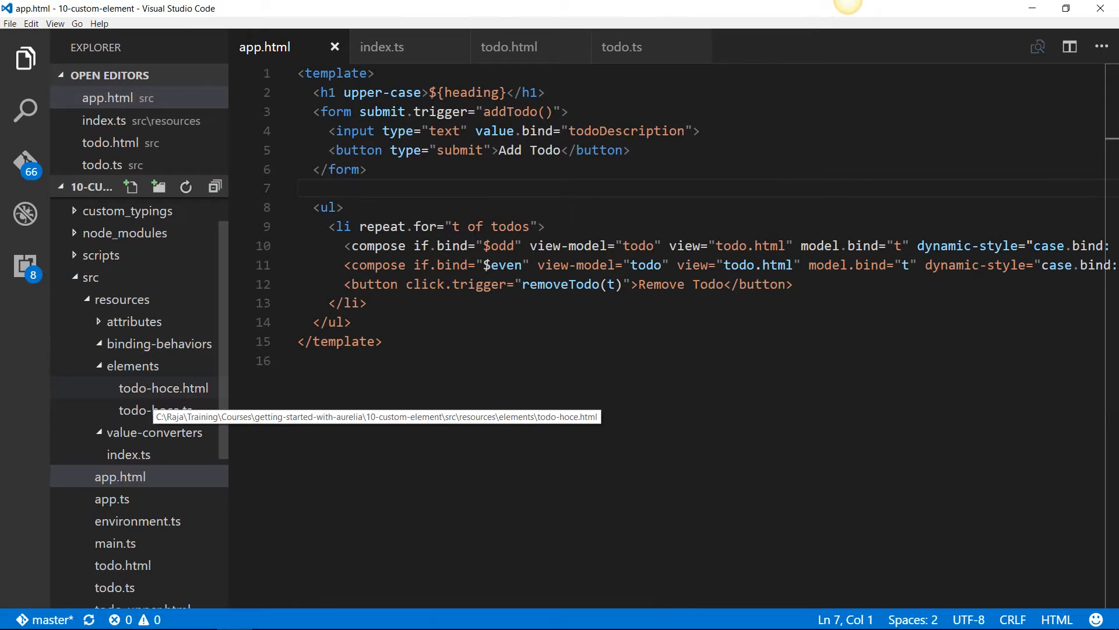
mouse_move(155, 409)
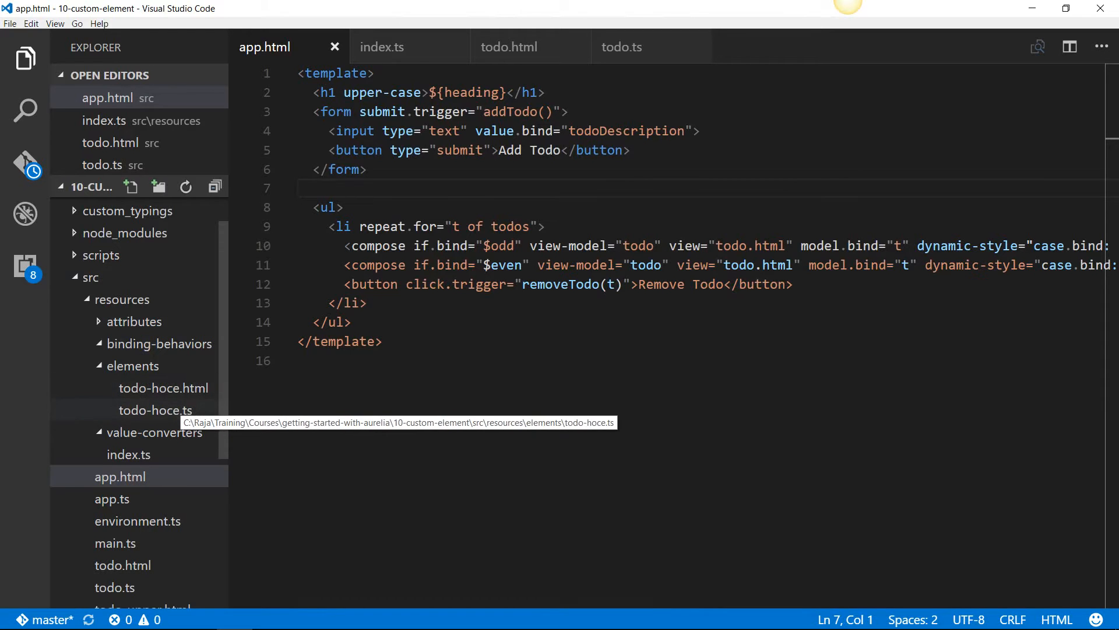
mouse_move(163, 387)
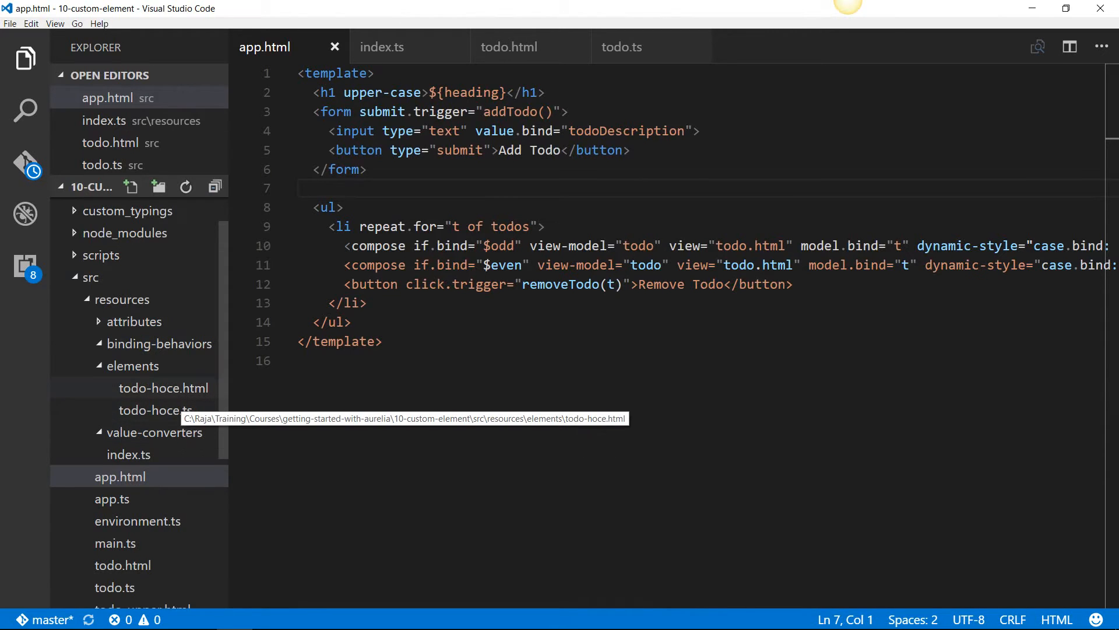
mouse_move(155, 409)
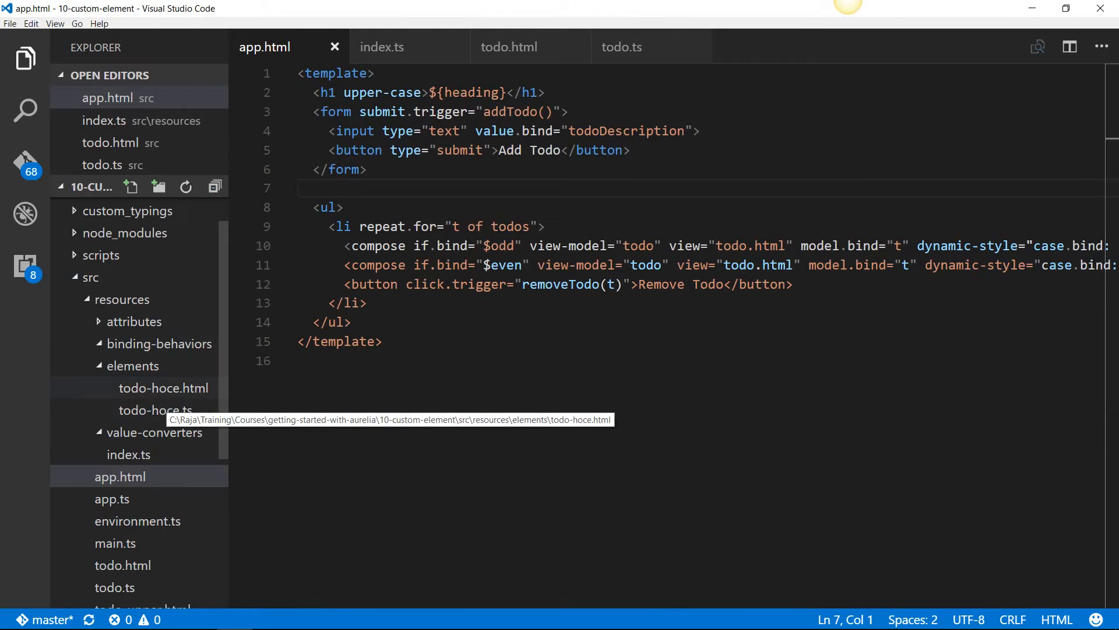
Select todo-hoce.ts in src/resources/elements for deletion
click(155, 410)
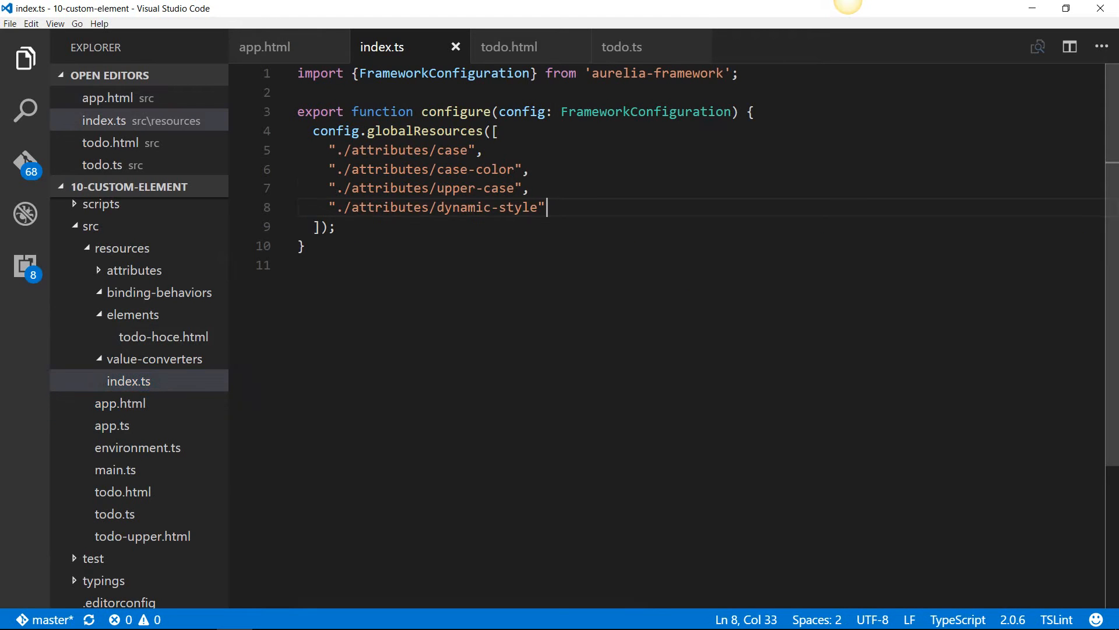
Add "./elements/todo-hoce.html" as a new globalResources entry in index.ts
key(Enter)
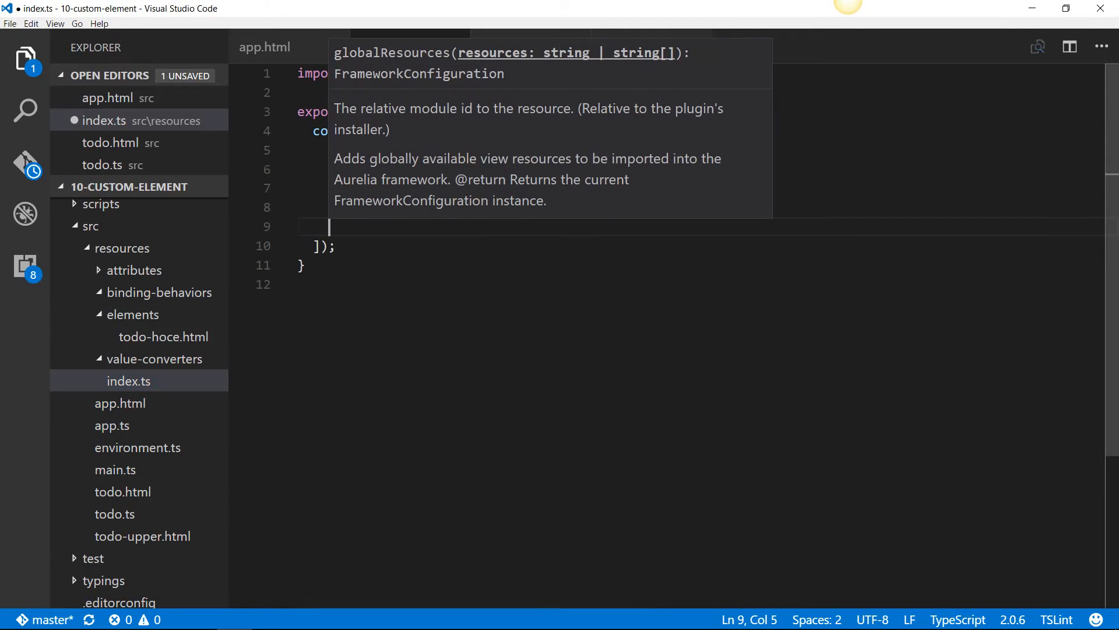
text(./e")
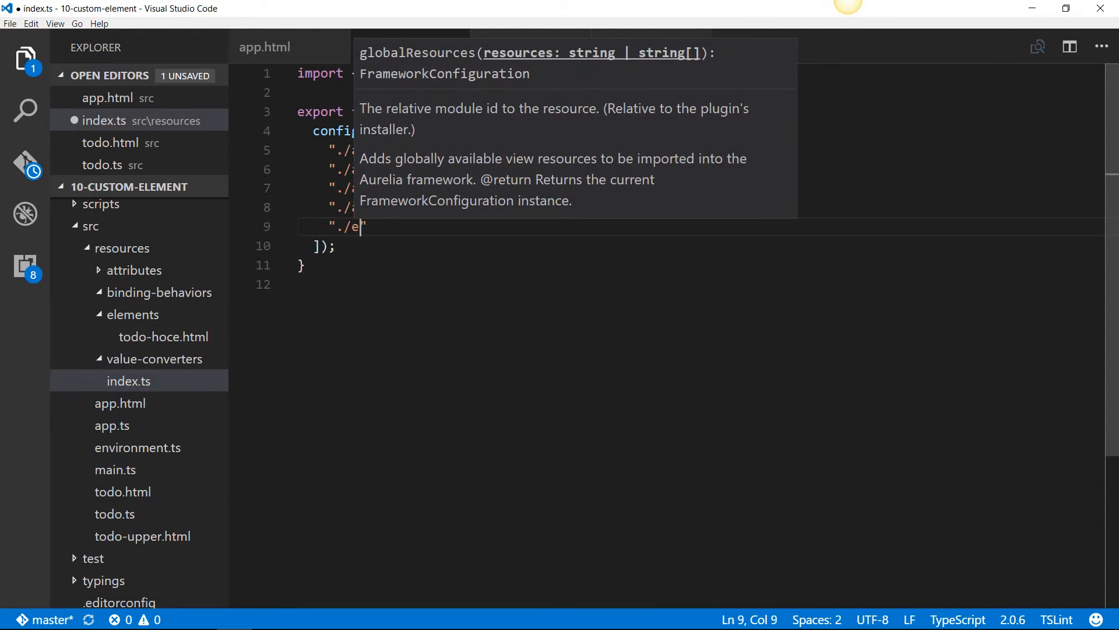
text(lements")
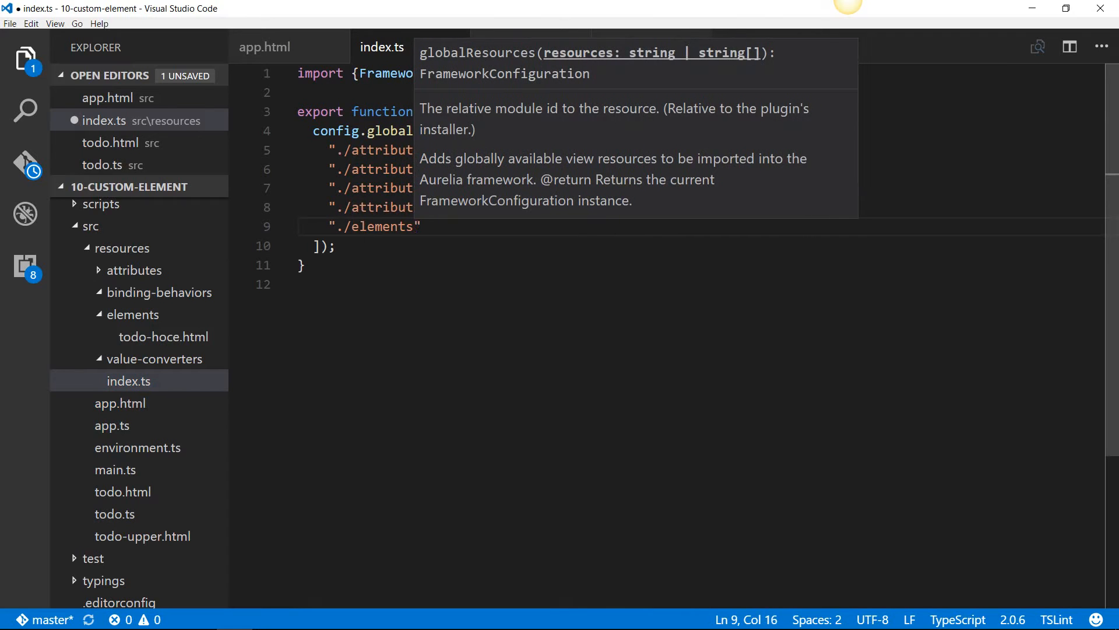
text(/todo-hoce)
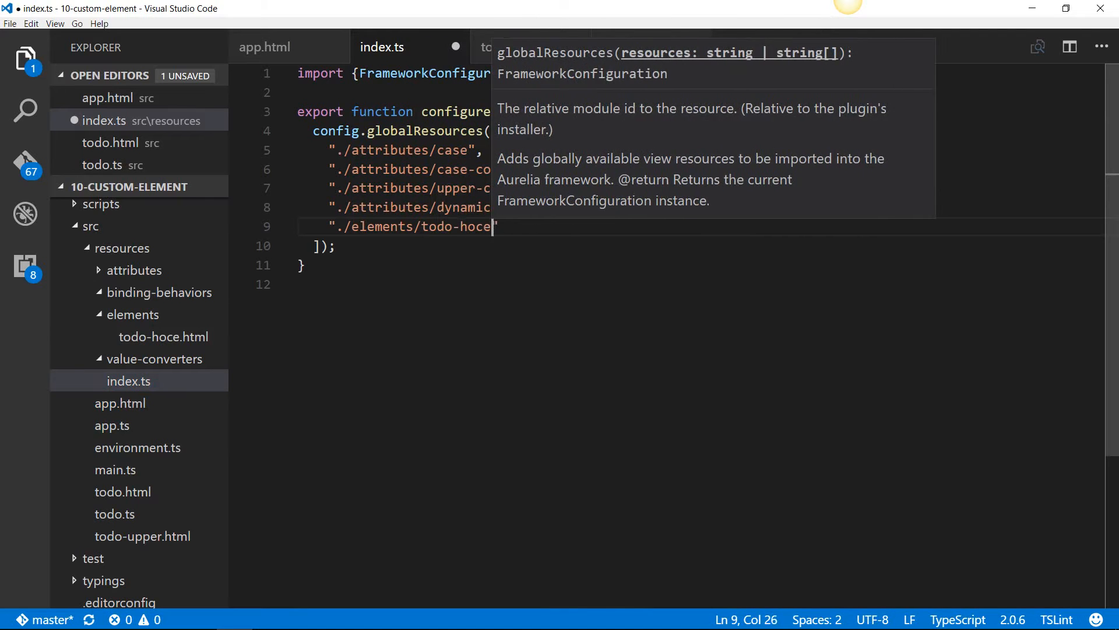
text(.html)
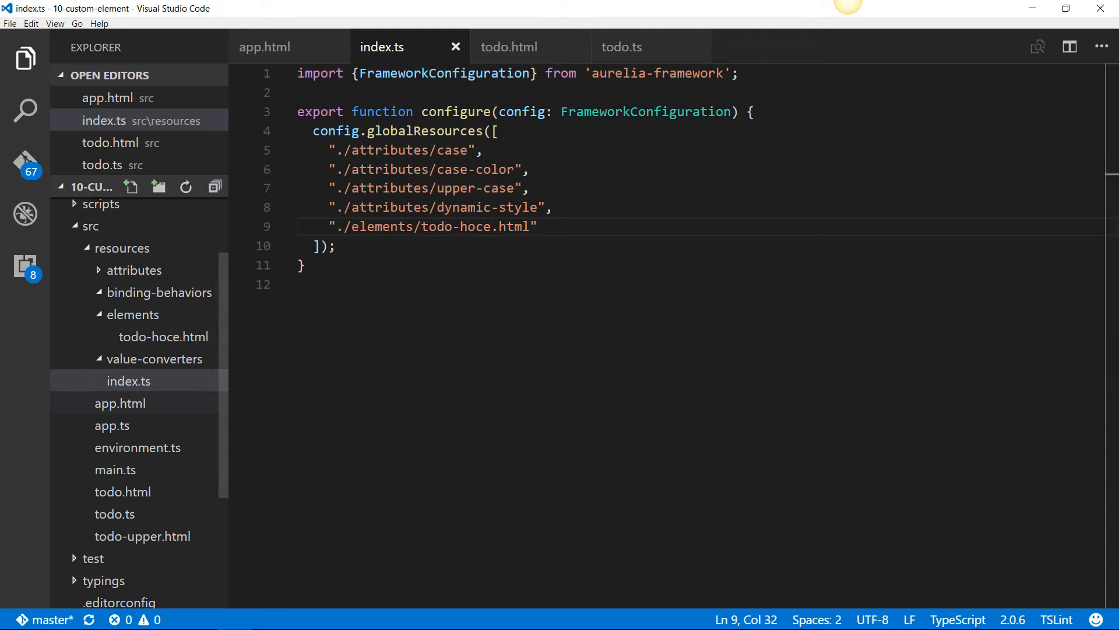
Insert a <todo-hoce> tag on a new line inside the repeated list item in app.html
click(264, 46)
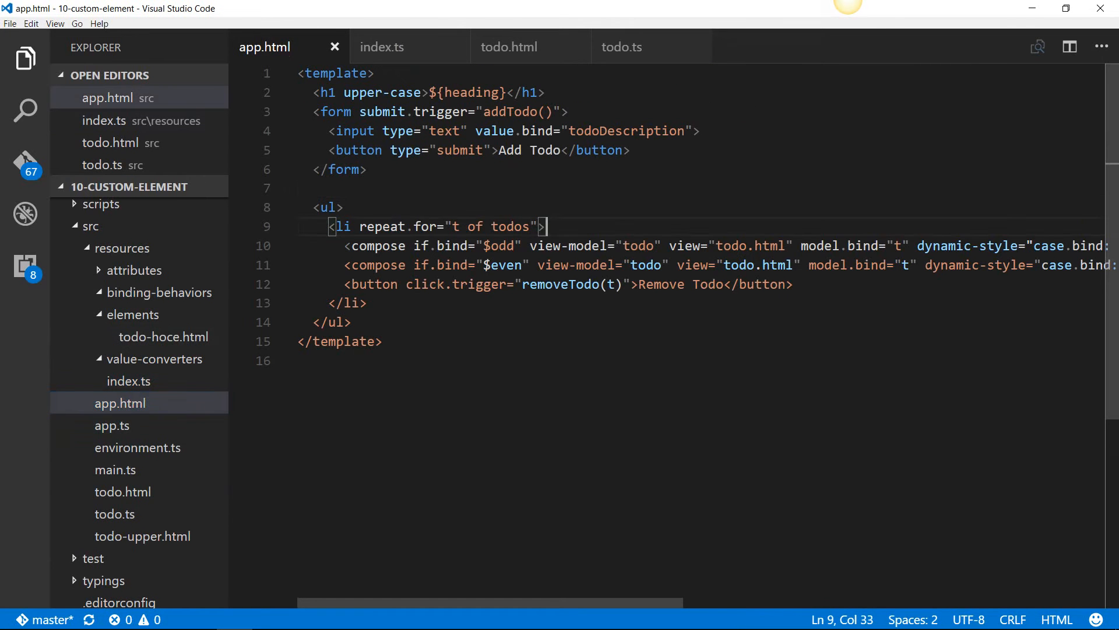
key(Enter)
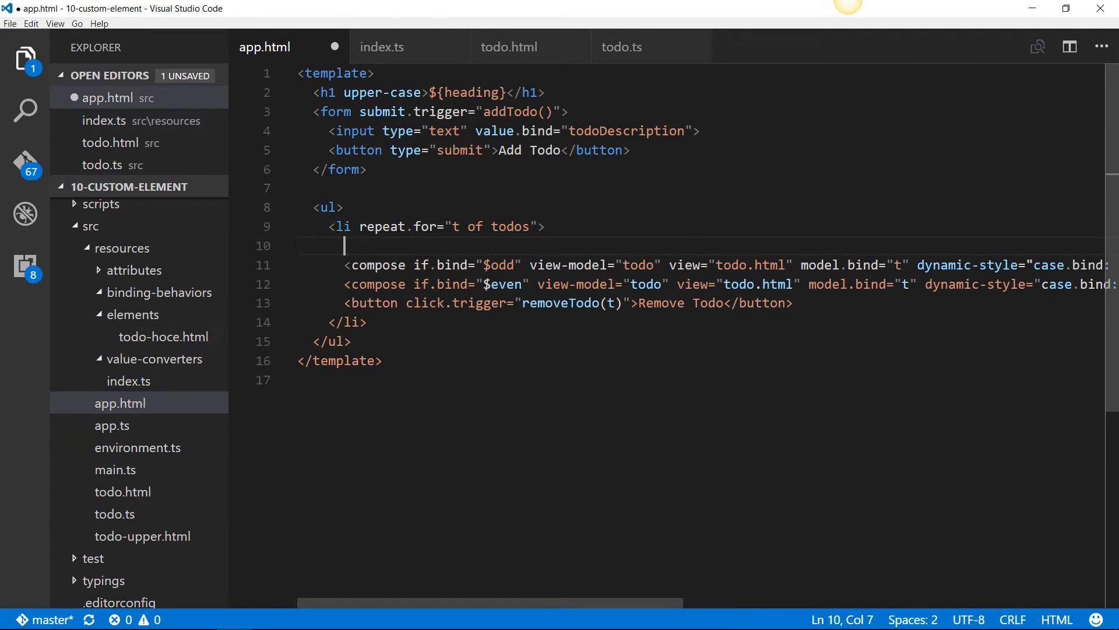
text(<)
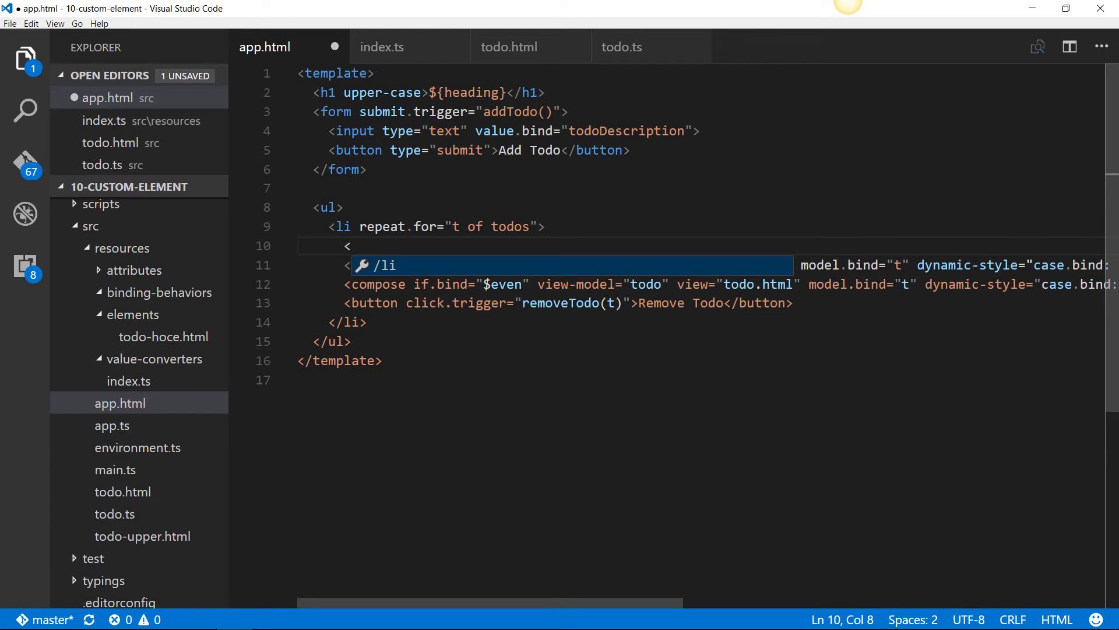
text(todo-)
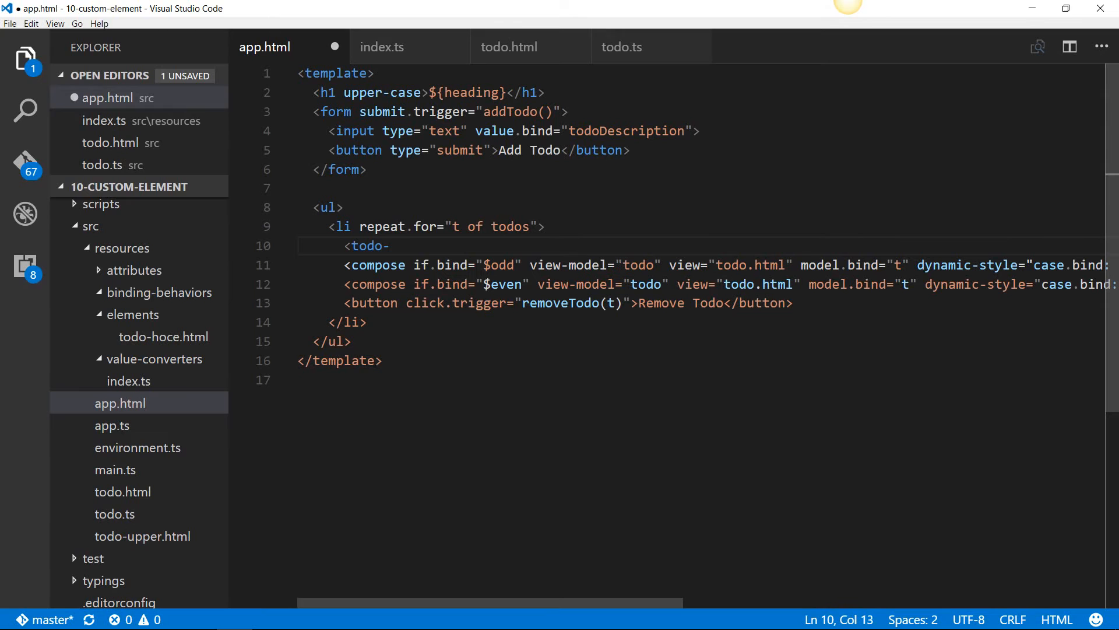
text(hoce)
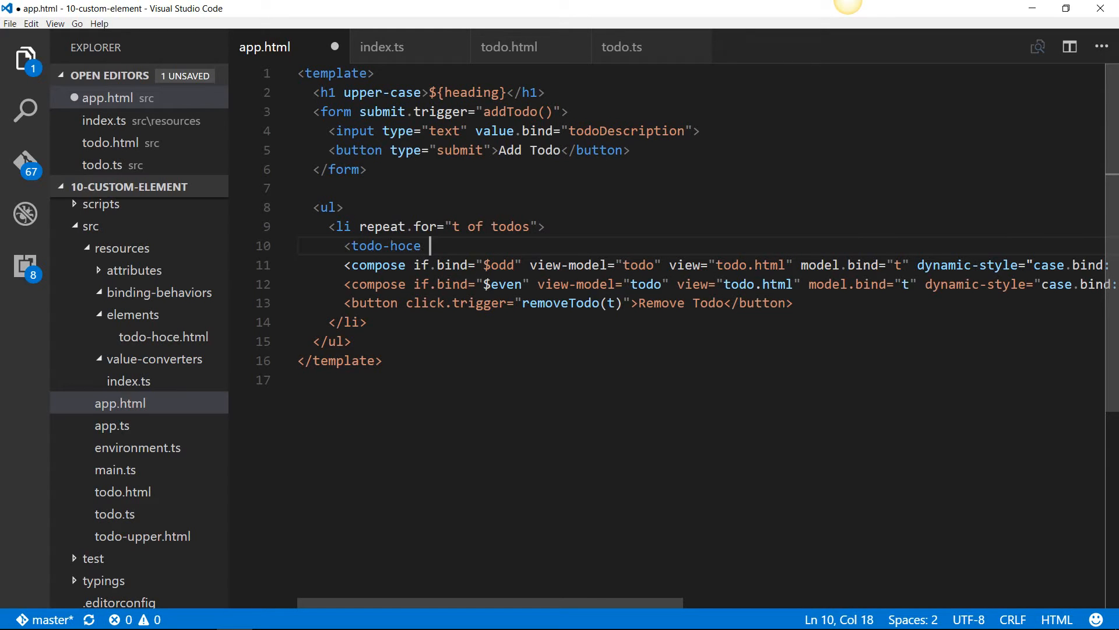
key(Backspace)
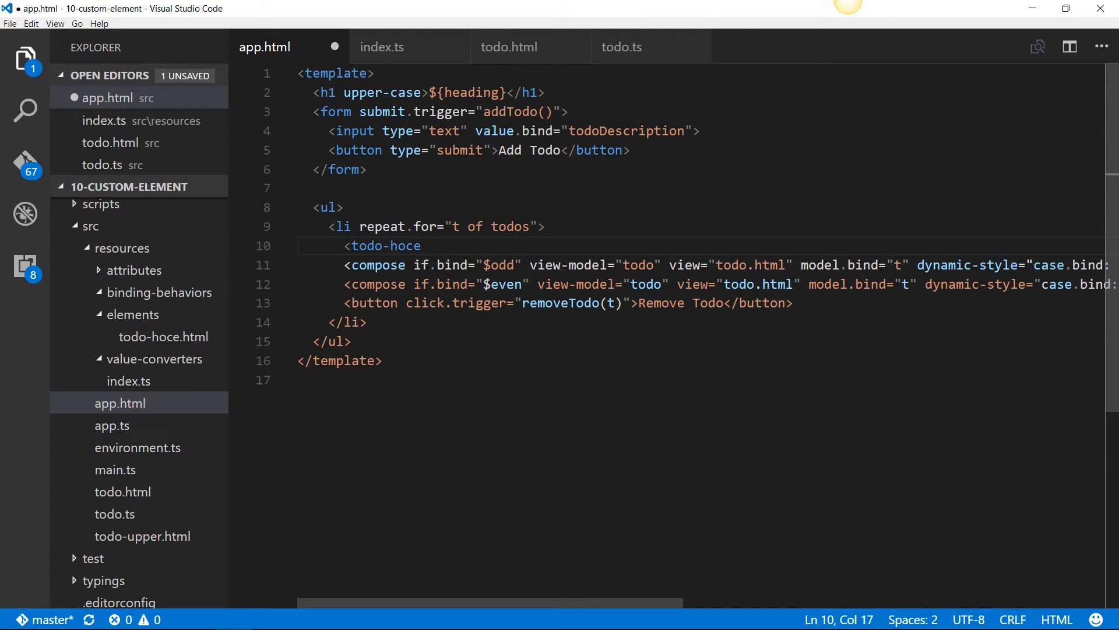
text(>)
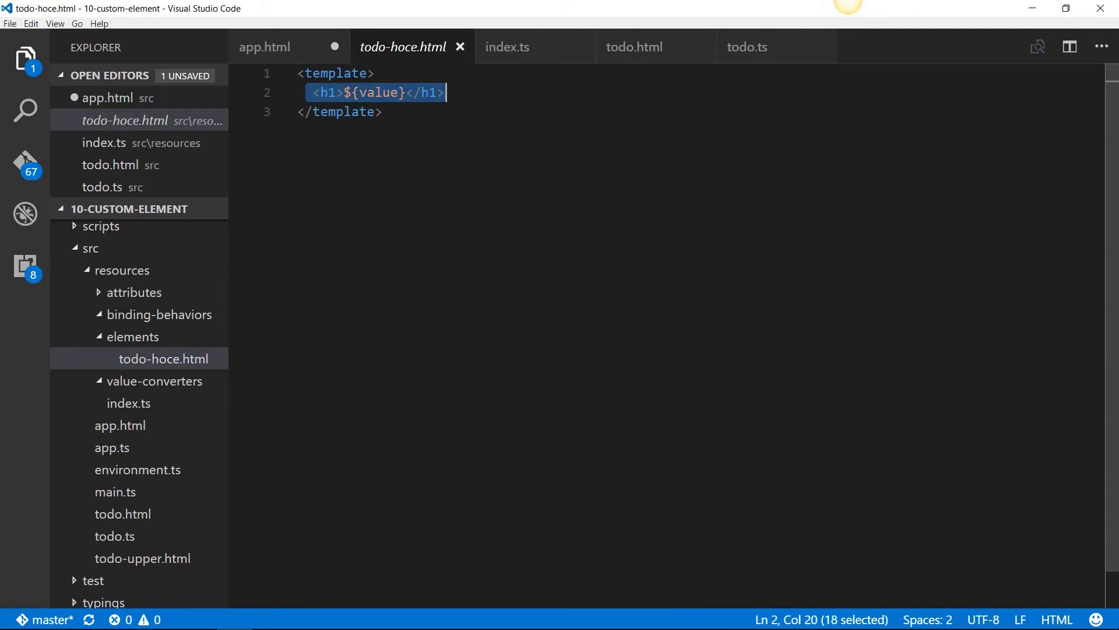
Give todo-hoce.html a div reading "HTML only element" and Save All
text(di)
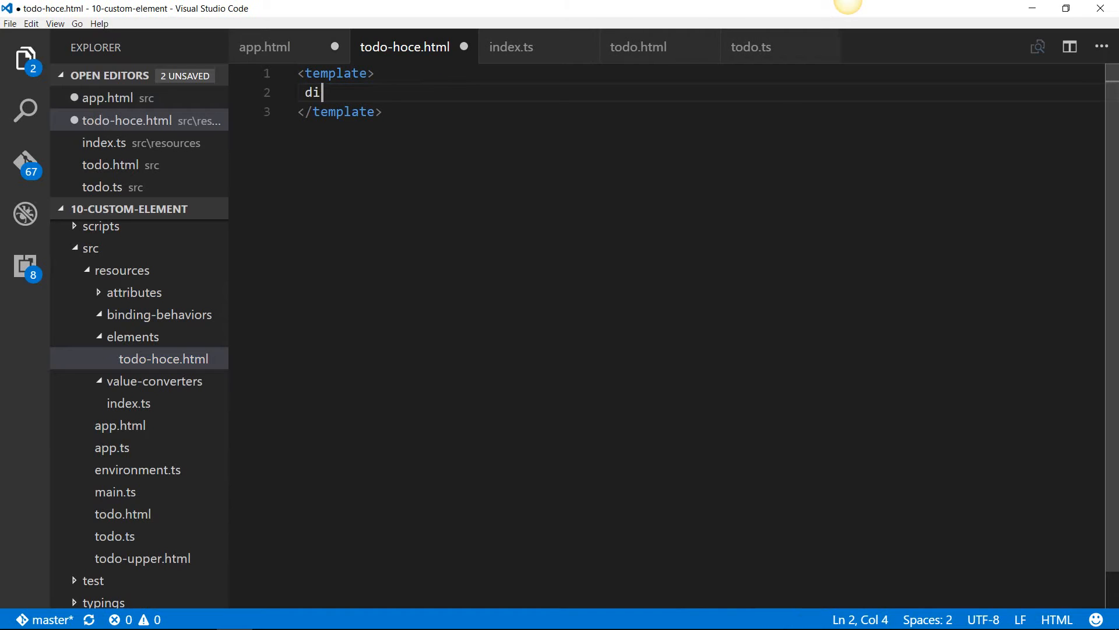
text(v{)
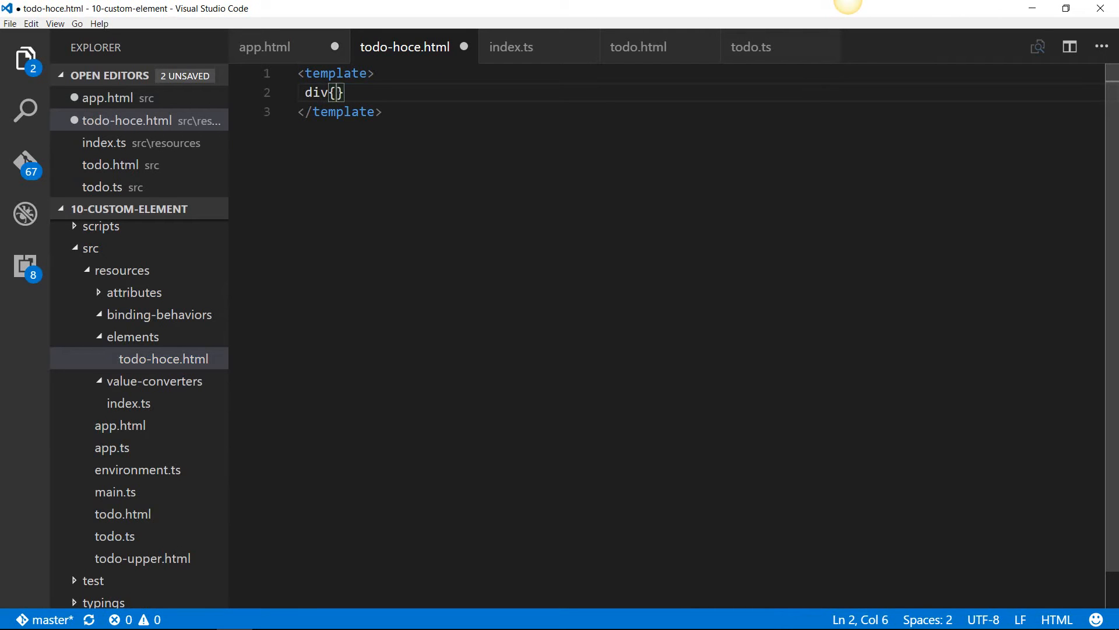
text(HTML onlu)
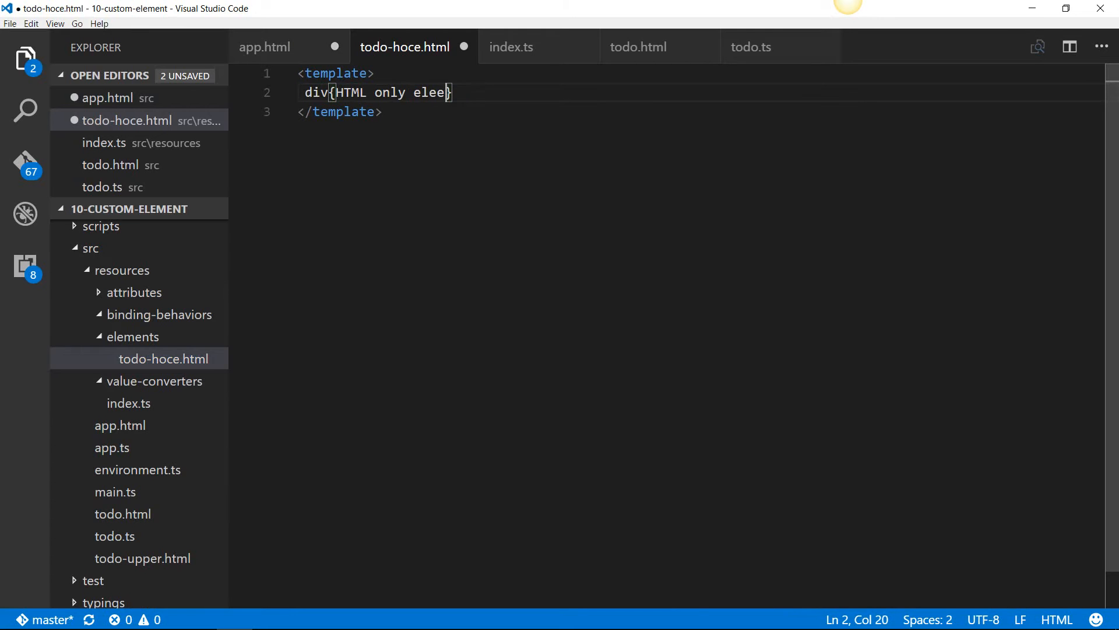
text(ment</div>)
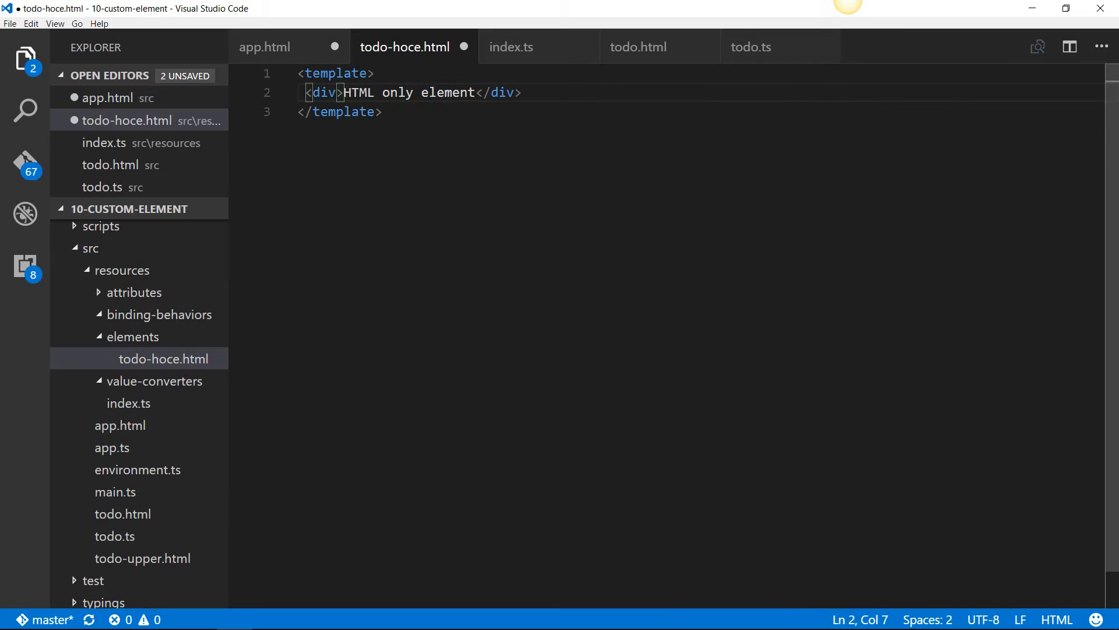
click(10, 23)
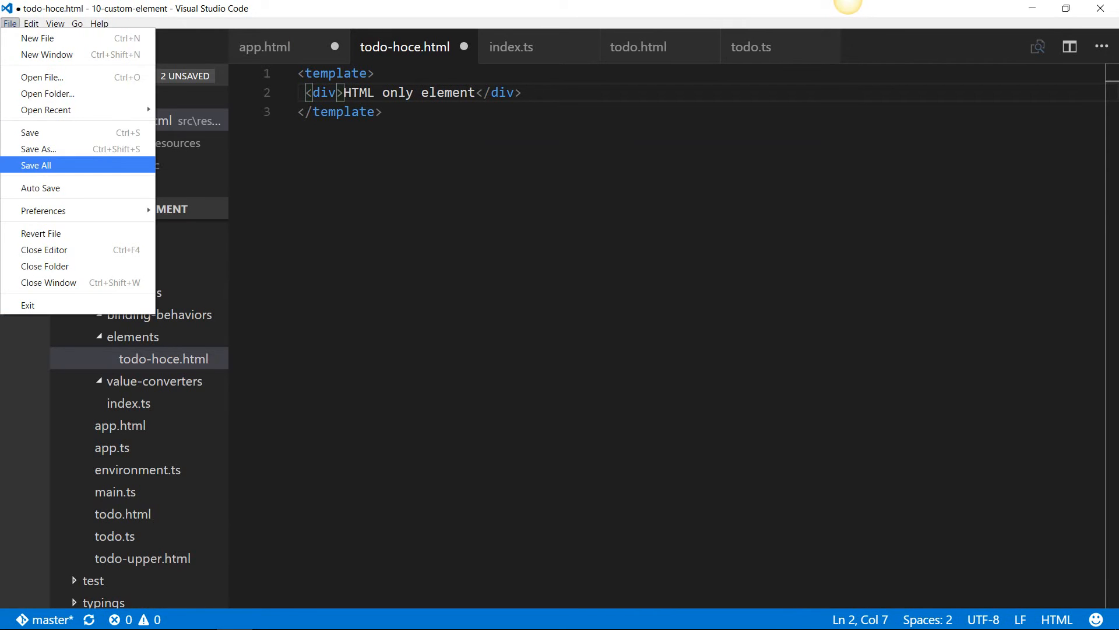
click(37, 164)
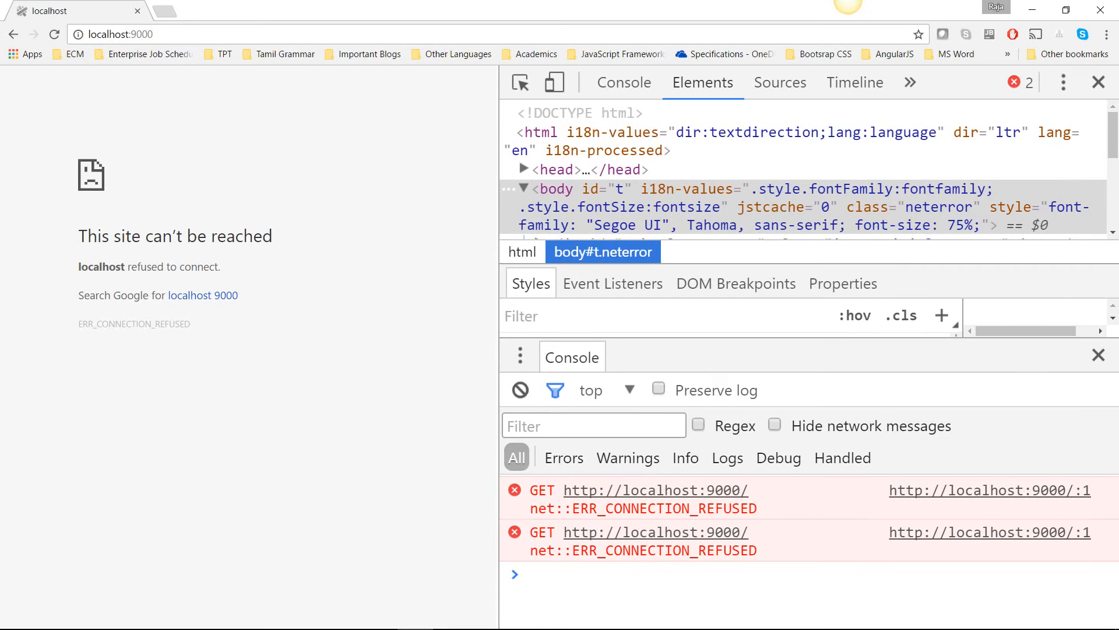
mouse_move(54, 34)
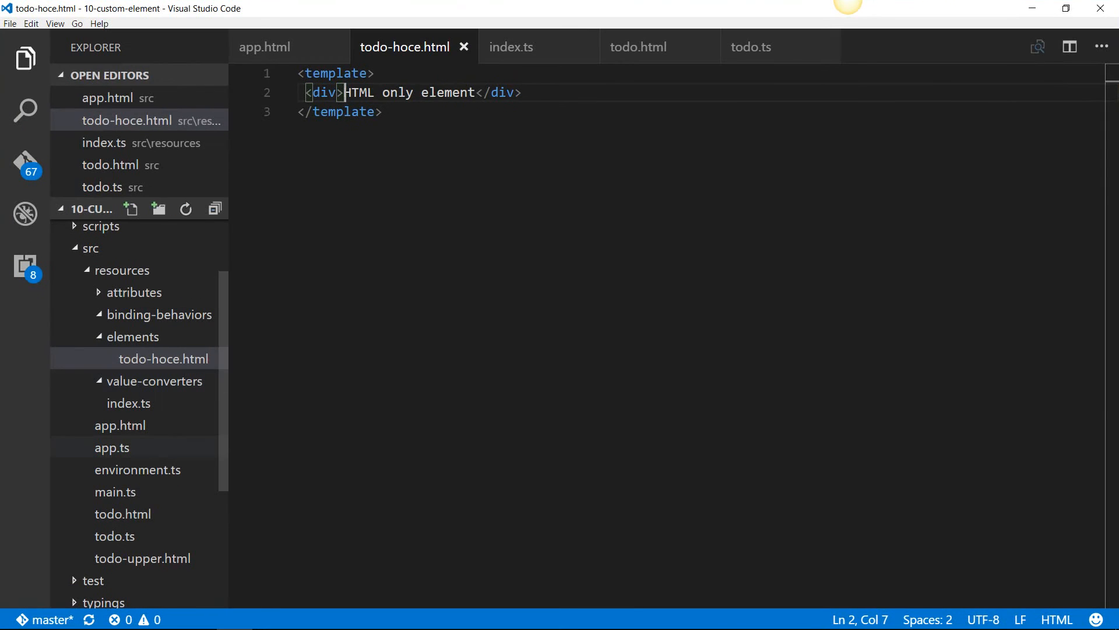
Comment out the two compose lines in app.html and save the file
click(264, 47)
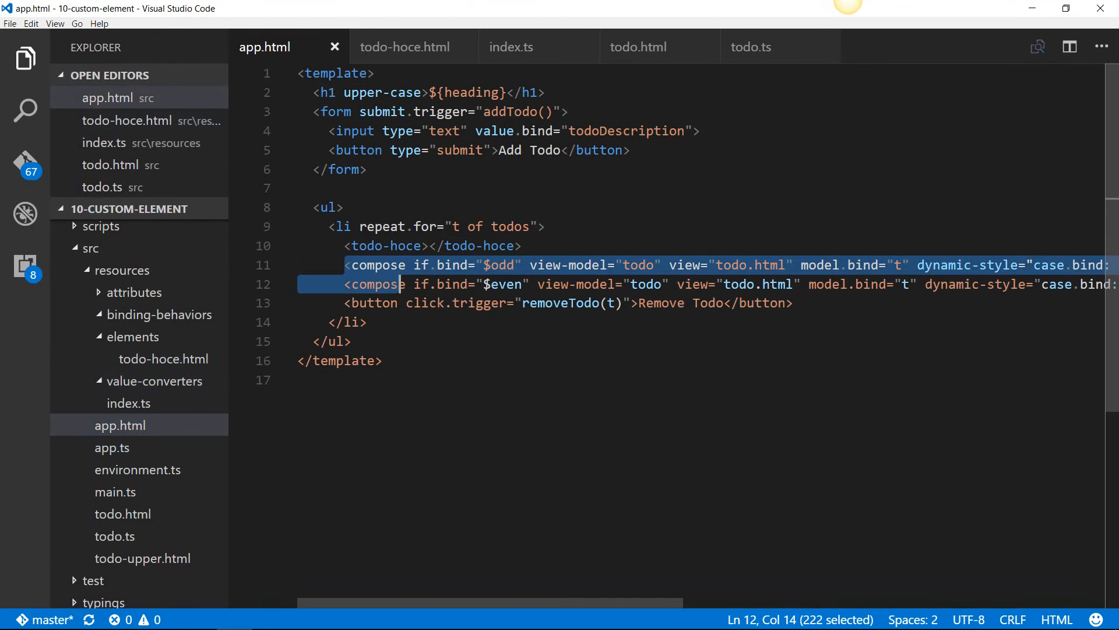
scroll(right, 3)
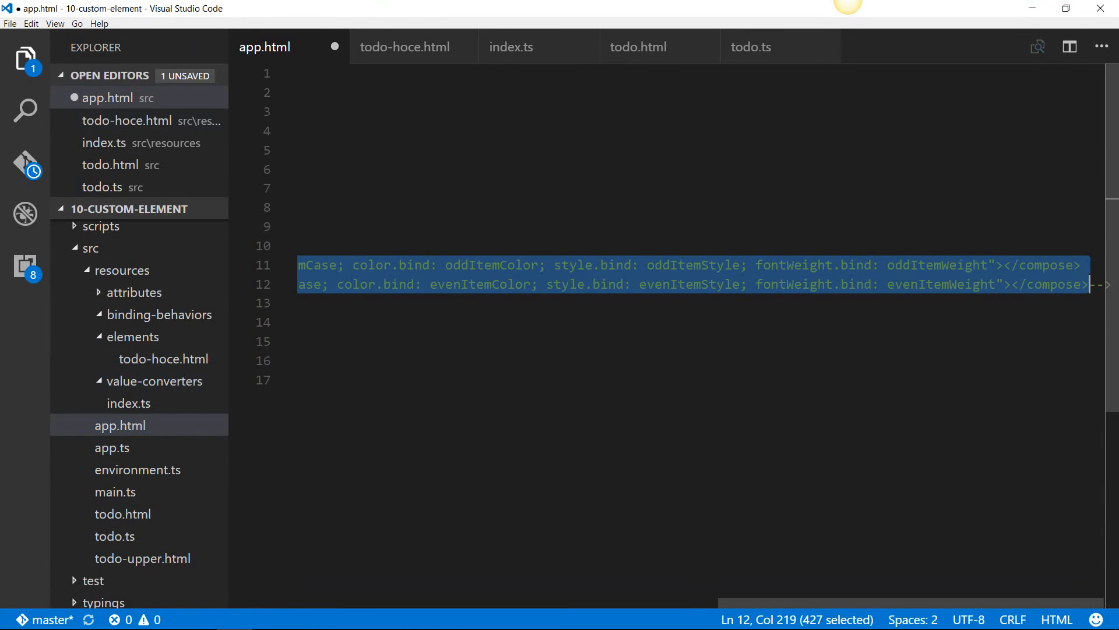
key(ctrl+s)
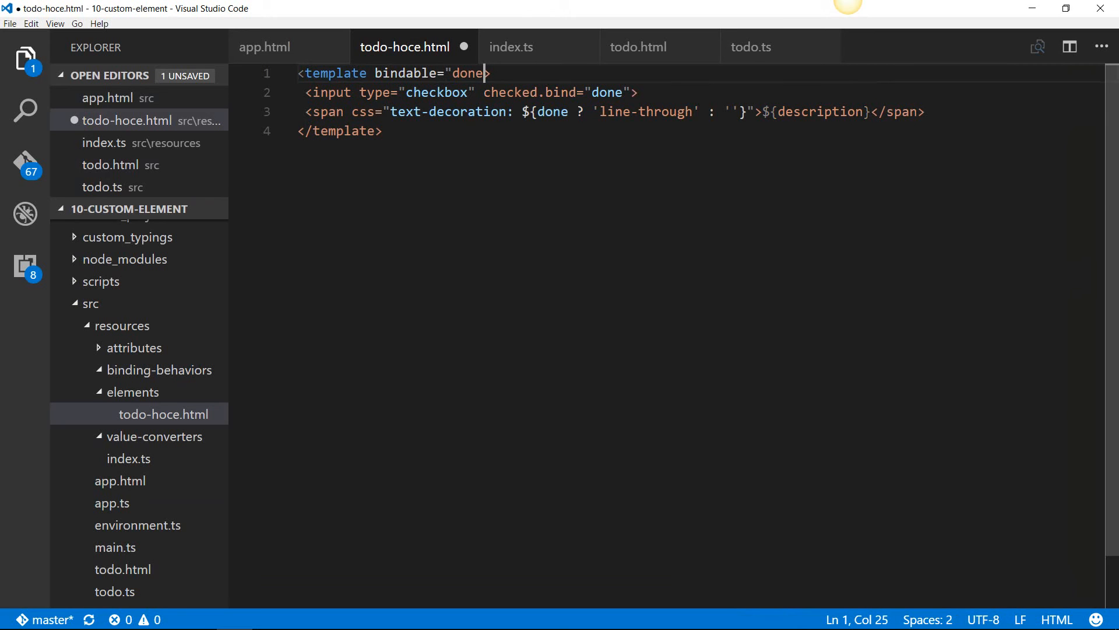
Declare bindable="done, description" on the todo-hoce template
text(, description)
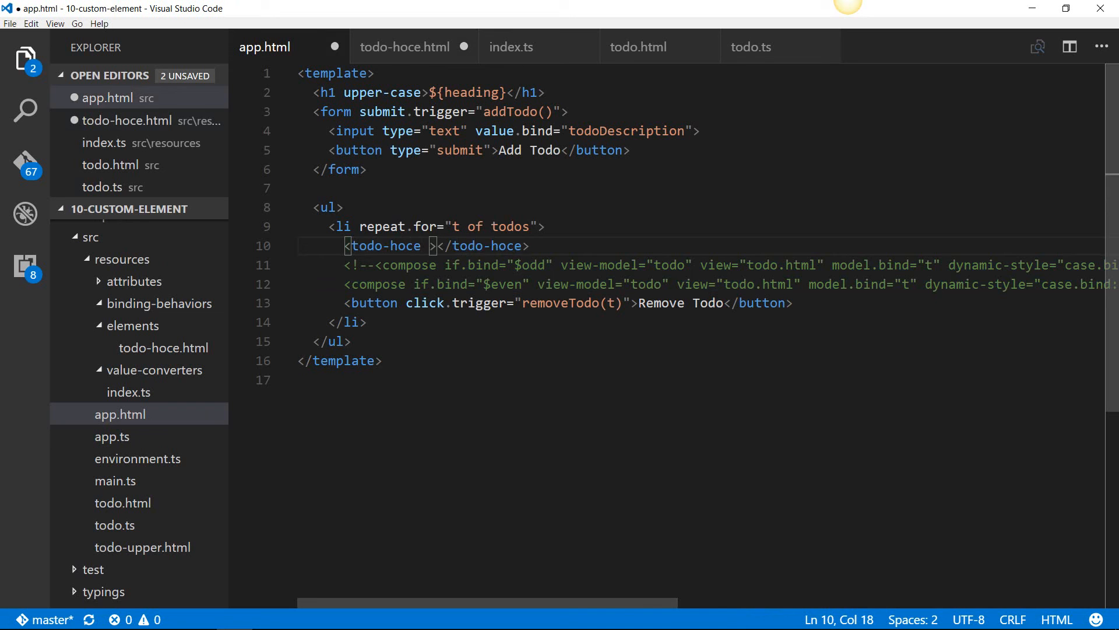
Add done.bind="t.done" and description.bind="t.description" to the todo-hoce tag
text(done)
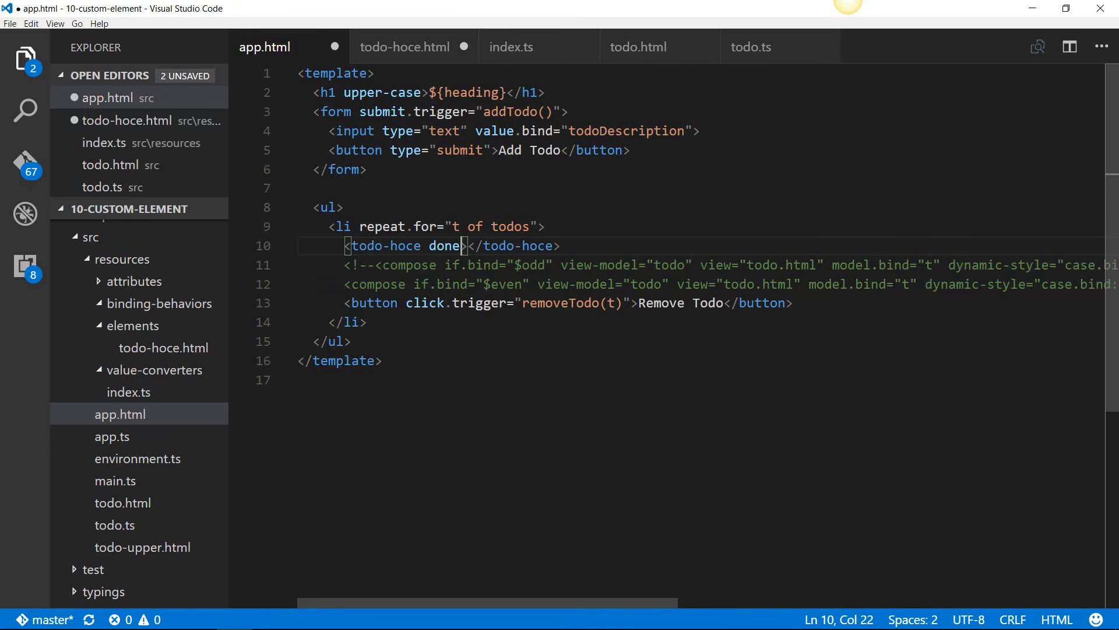
text(.b)
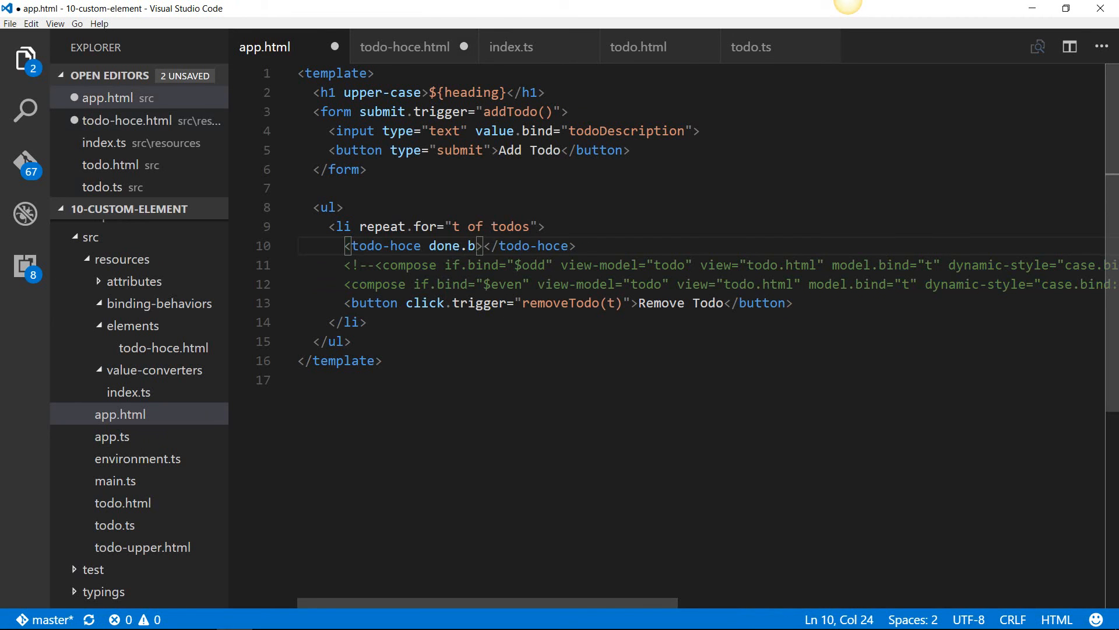
text(ind="t)
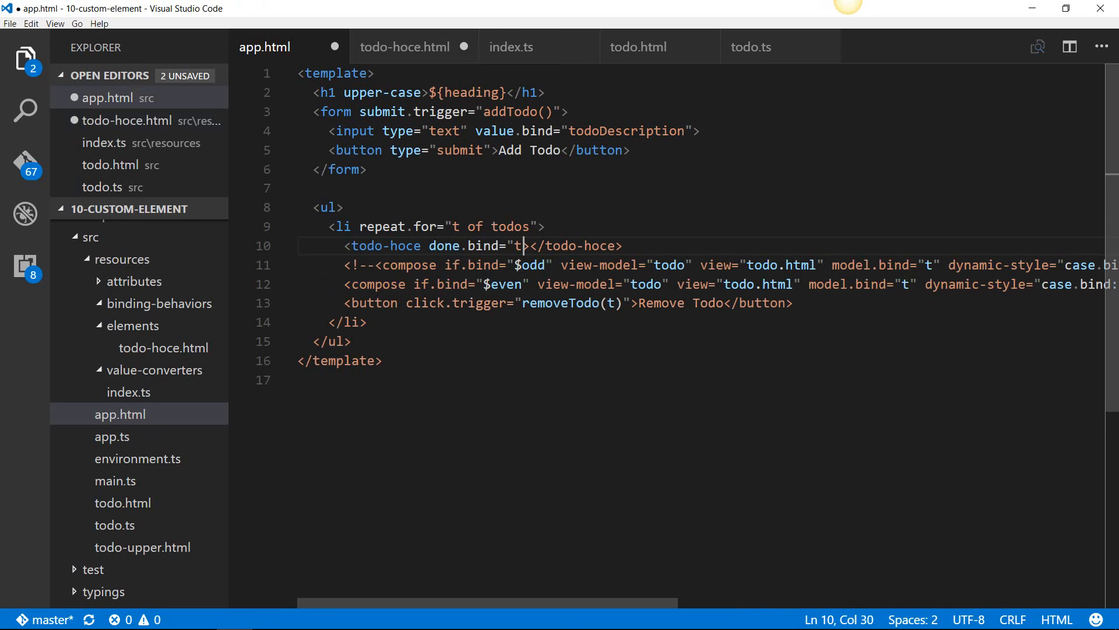
text(.done)
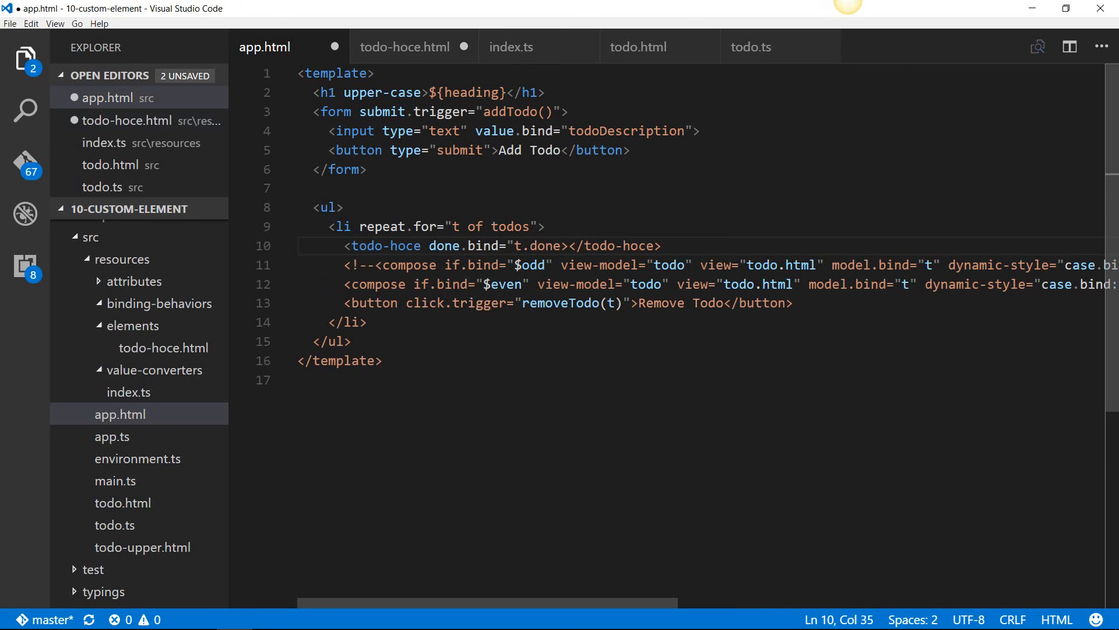
text(description.bind="t.desc)
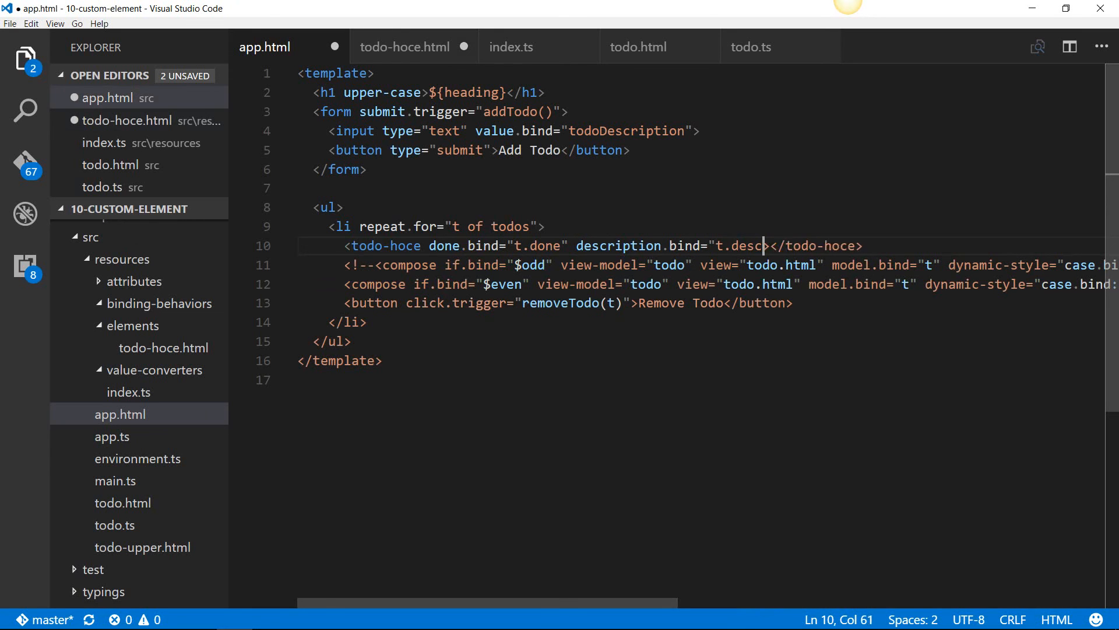
text(ription)
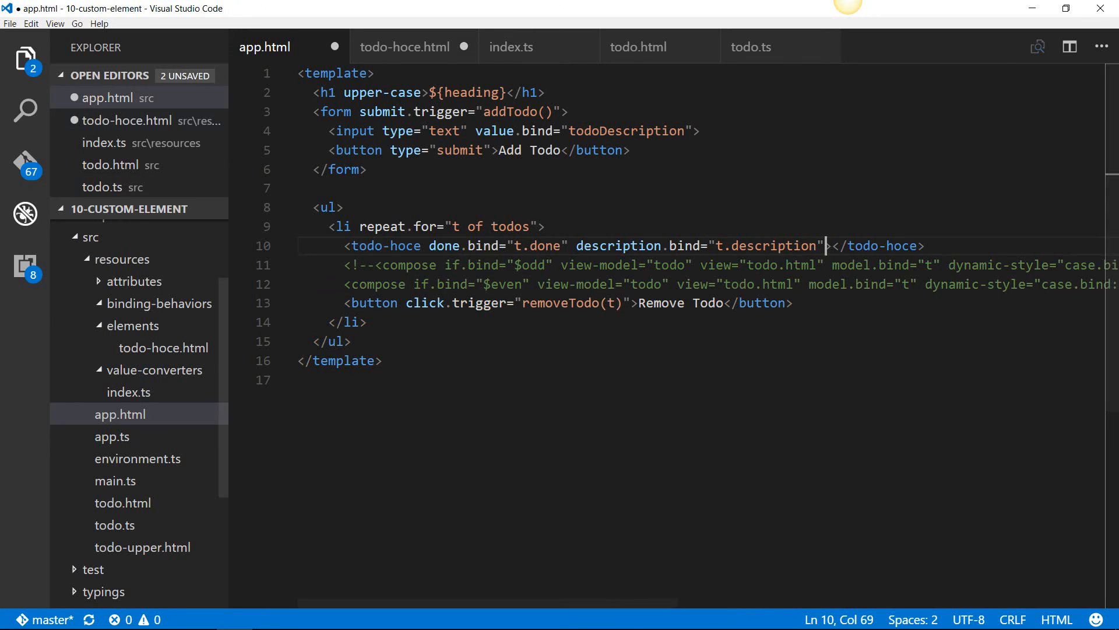
Save All edited files and bring up the Task View window overview
click(10, 24)
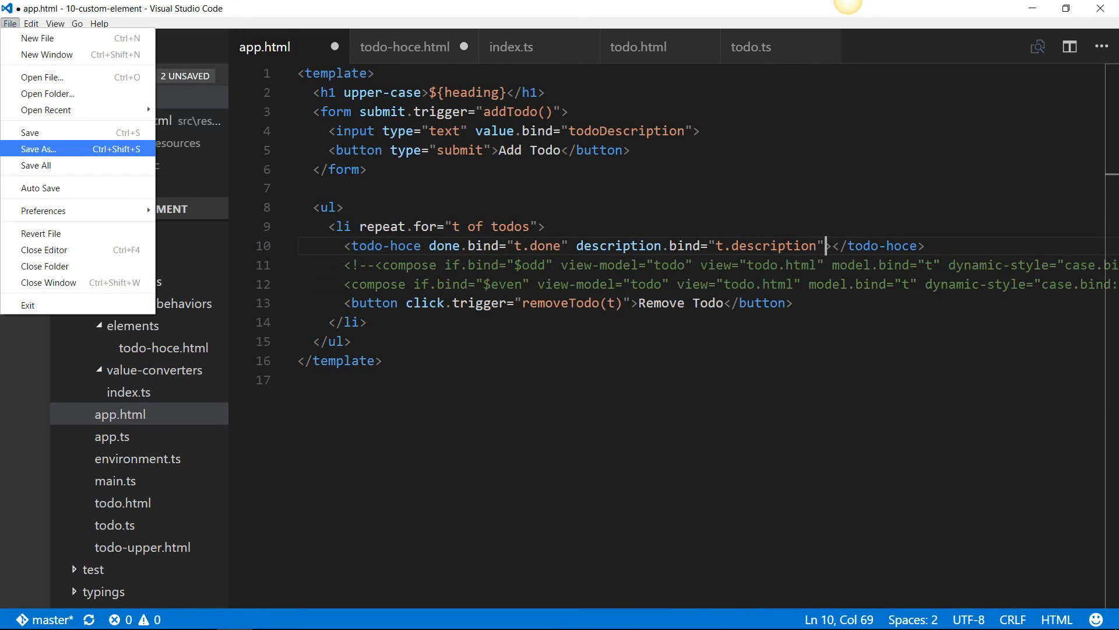
mouse_move(35, 164)
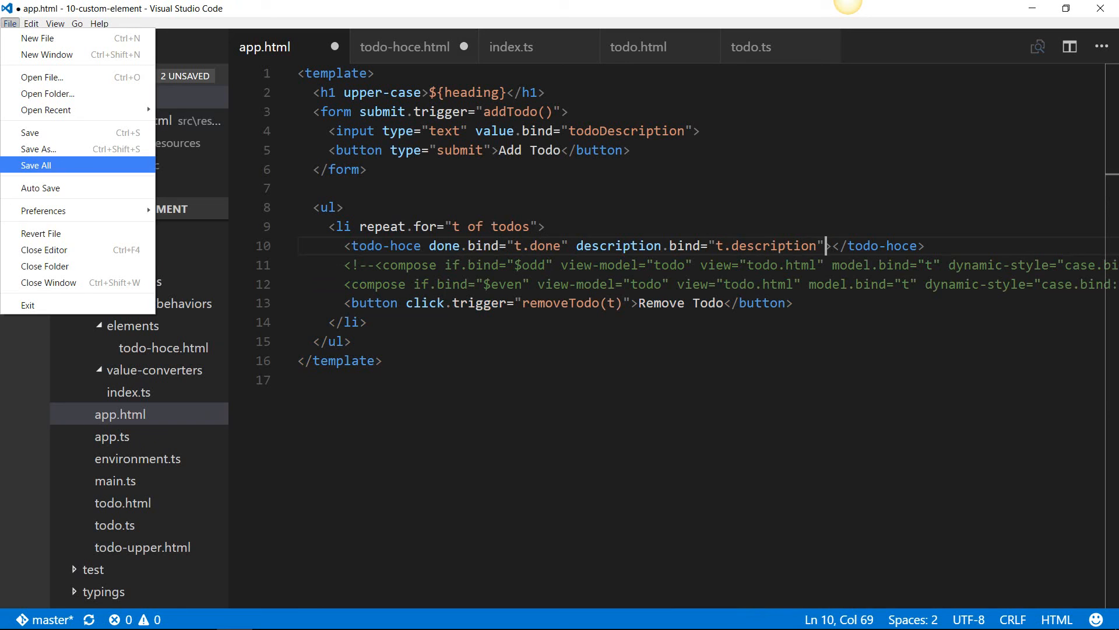
click(36, 164)
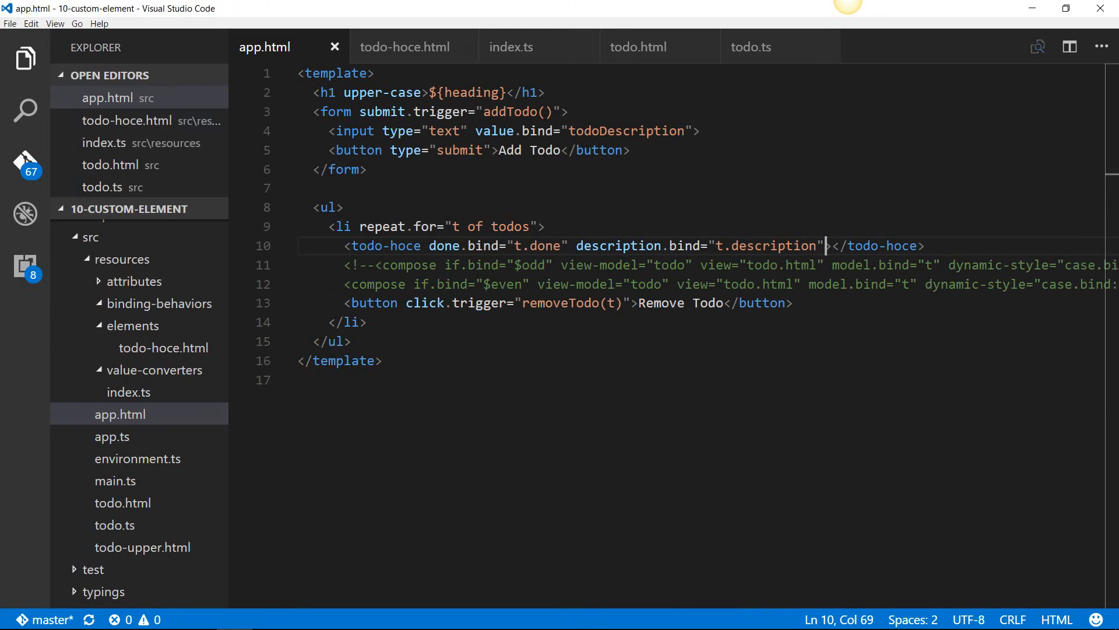
key(Win+Tab)
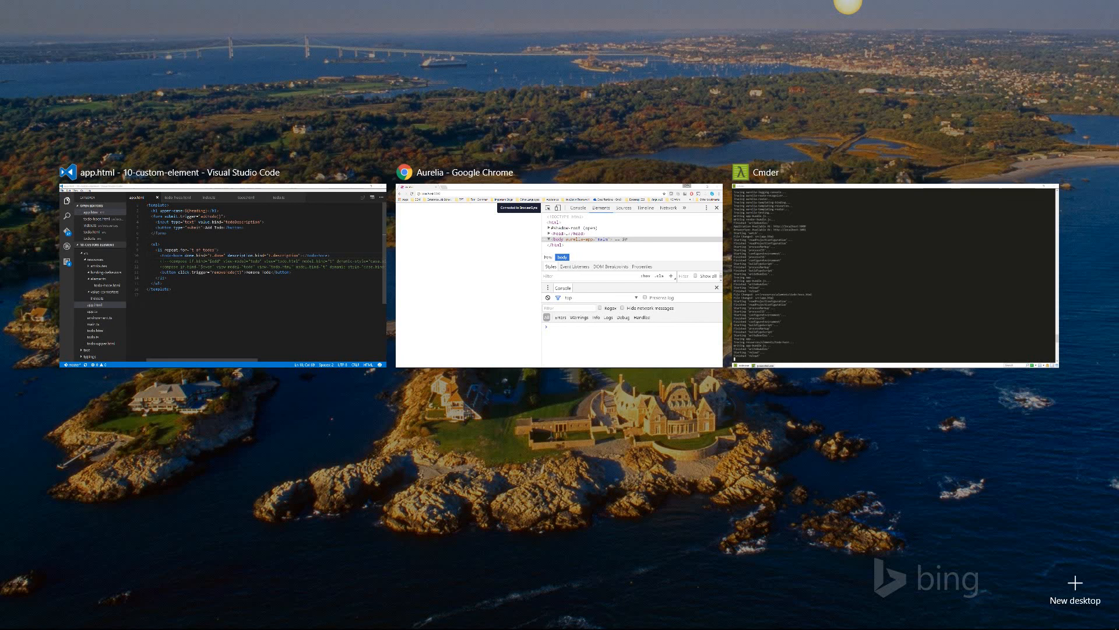
In Chrome, add a todo named task 3 and tick it done so it is struck through
click(462, 171)
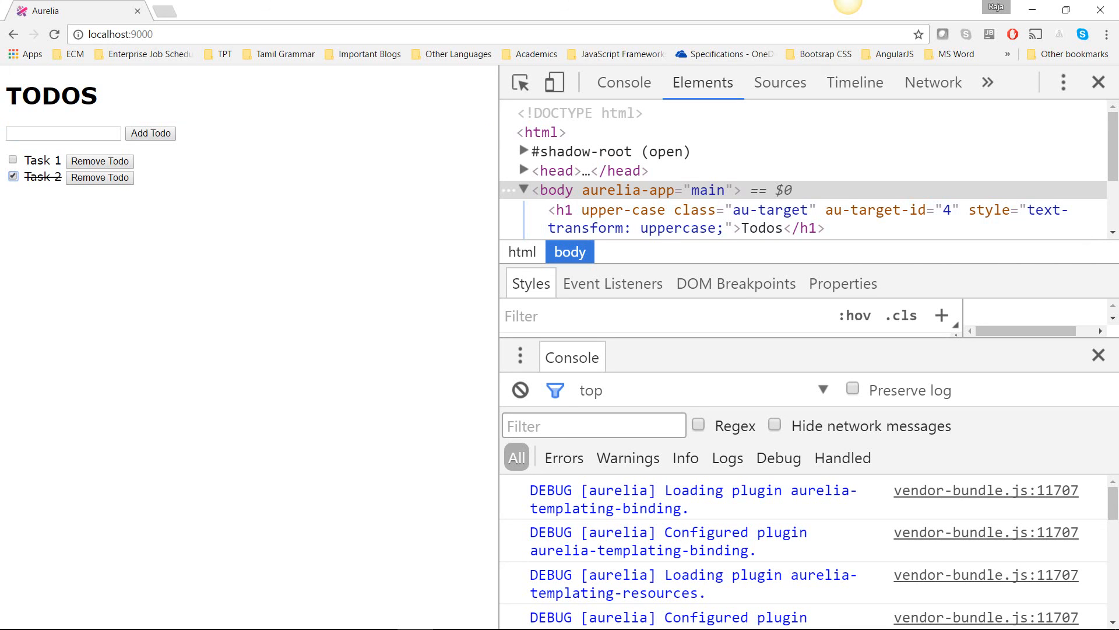
text(task)
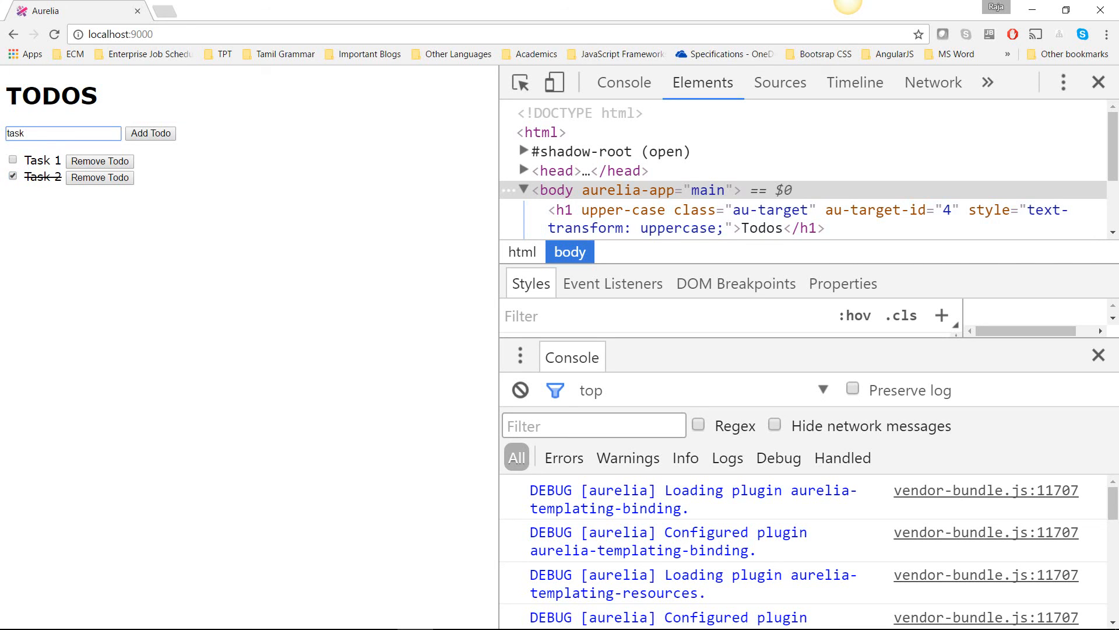
click(151, 133)
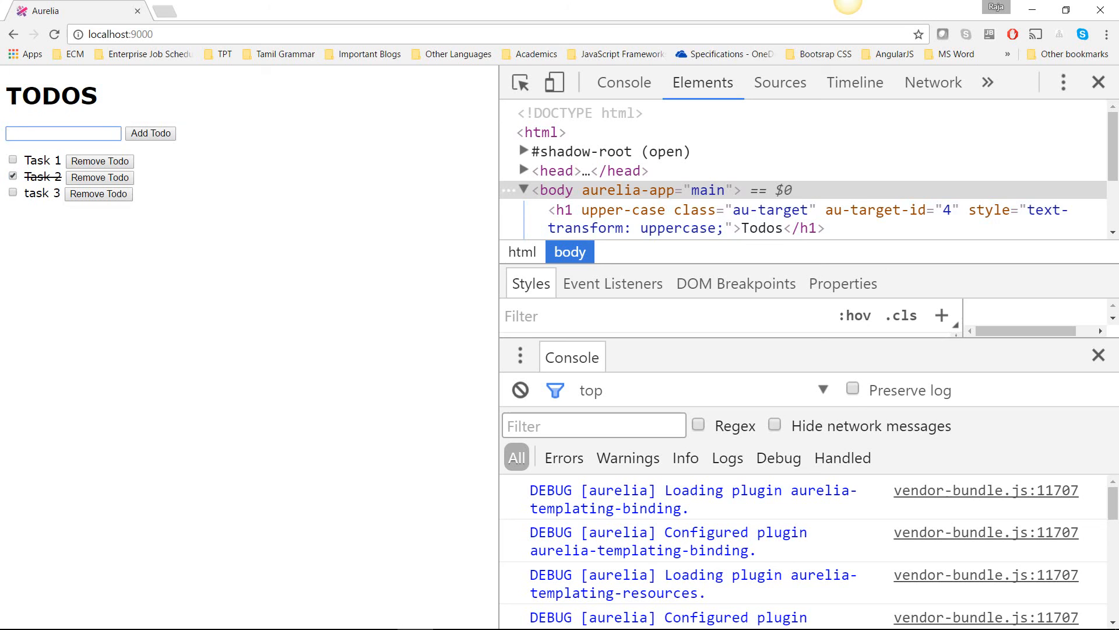
click(12, 192)
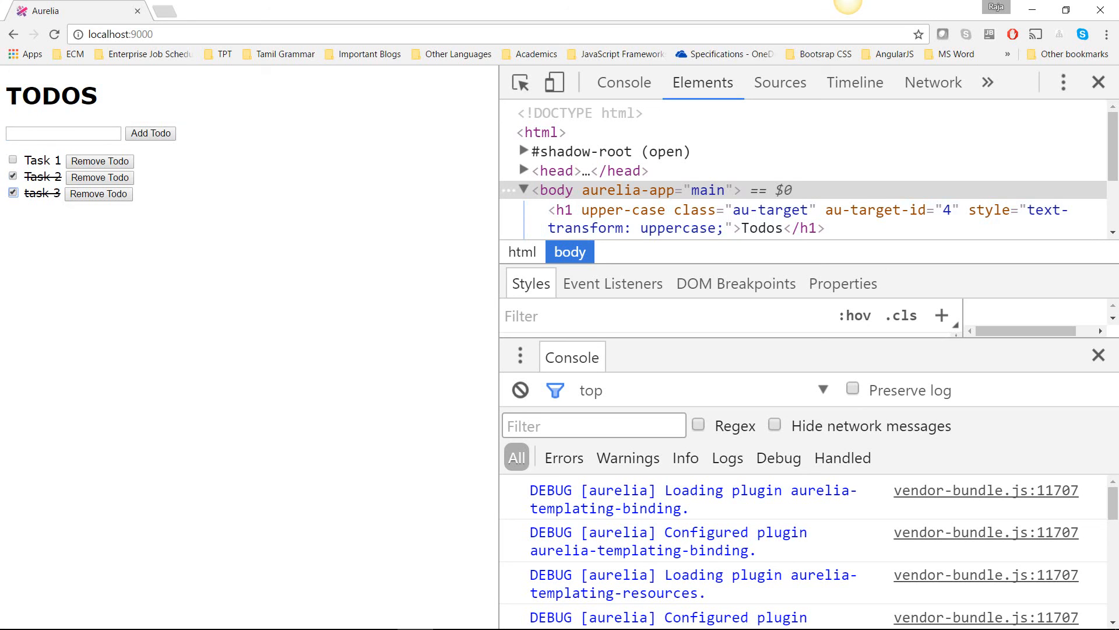